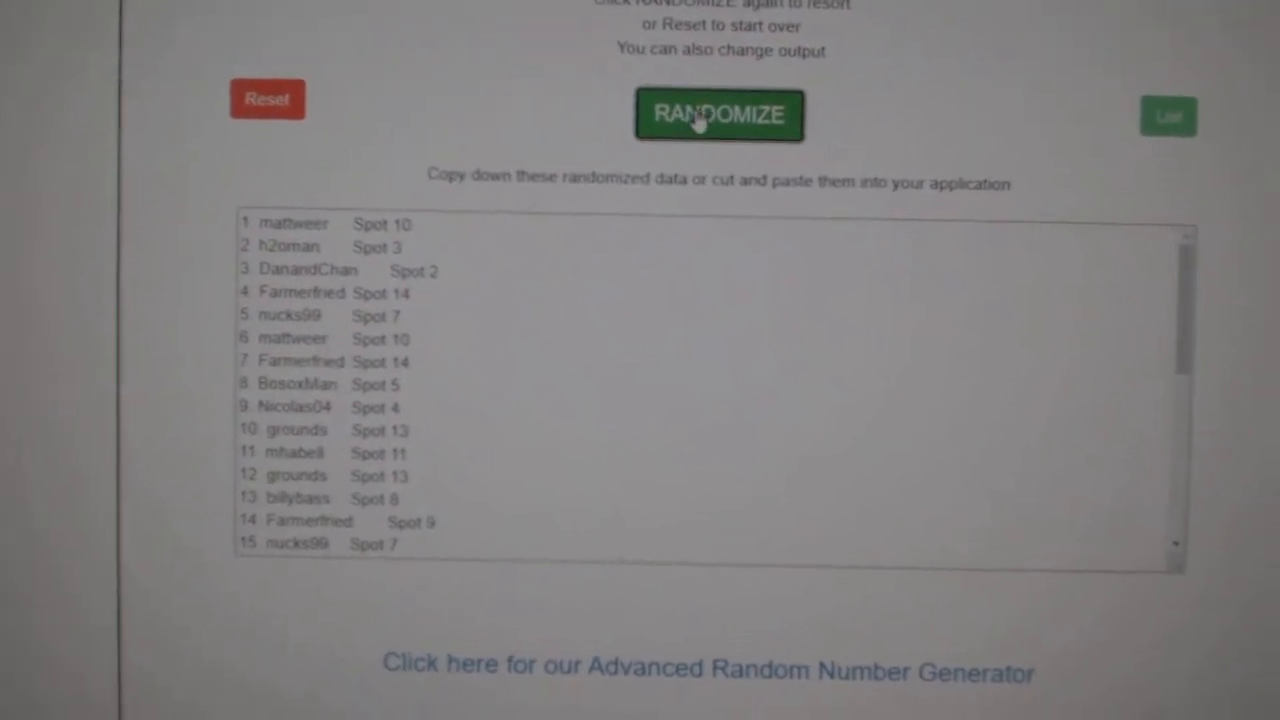
Step: Randomize the participant name and spot list into a new order
{"action": "left_click", "coordinate": [718, 114]}
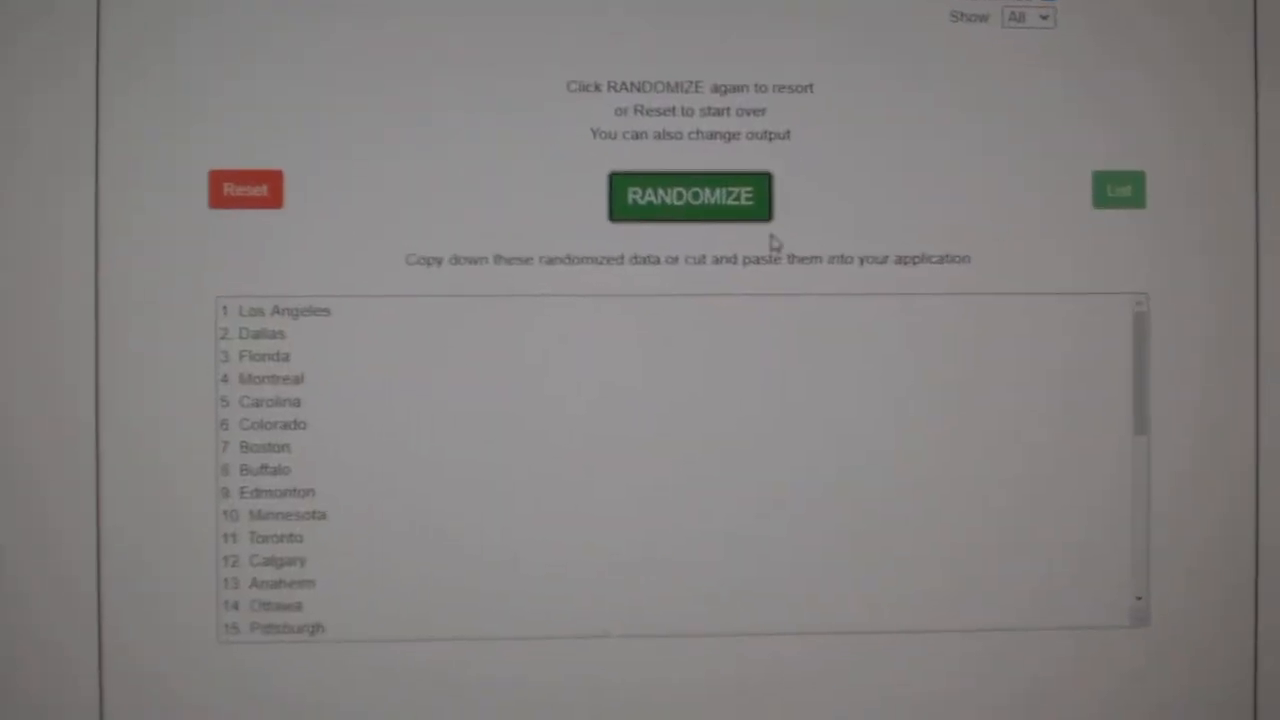
Step: Randomize the hockey team list twice, landing on an order starting with Pittsburgh
{"action": "left_click", "coordinate": [688, 196]}
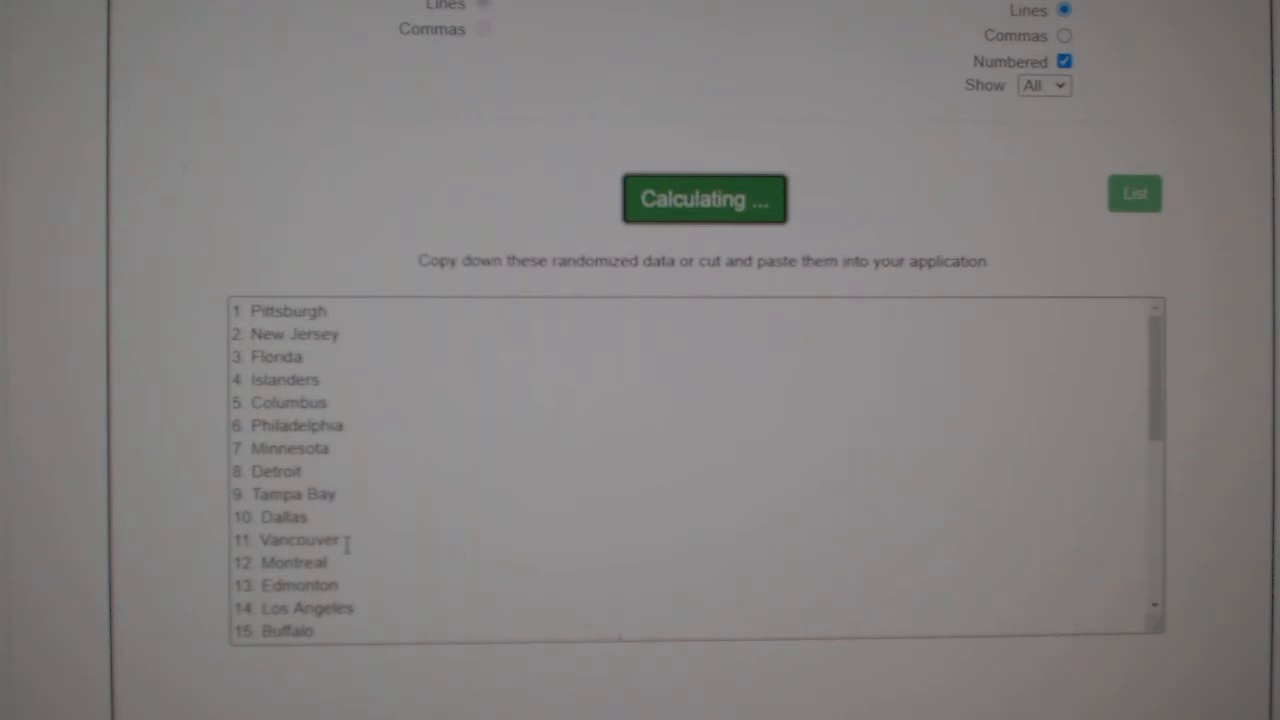
{"action": "left_click", "coordinate": [704, 200]}
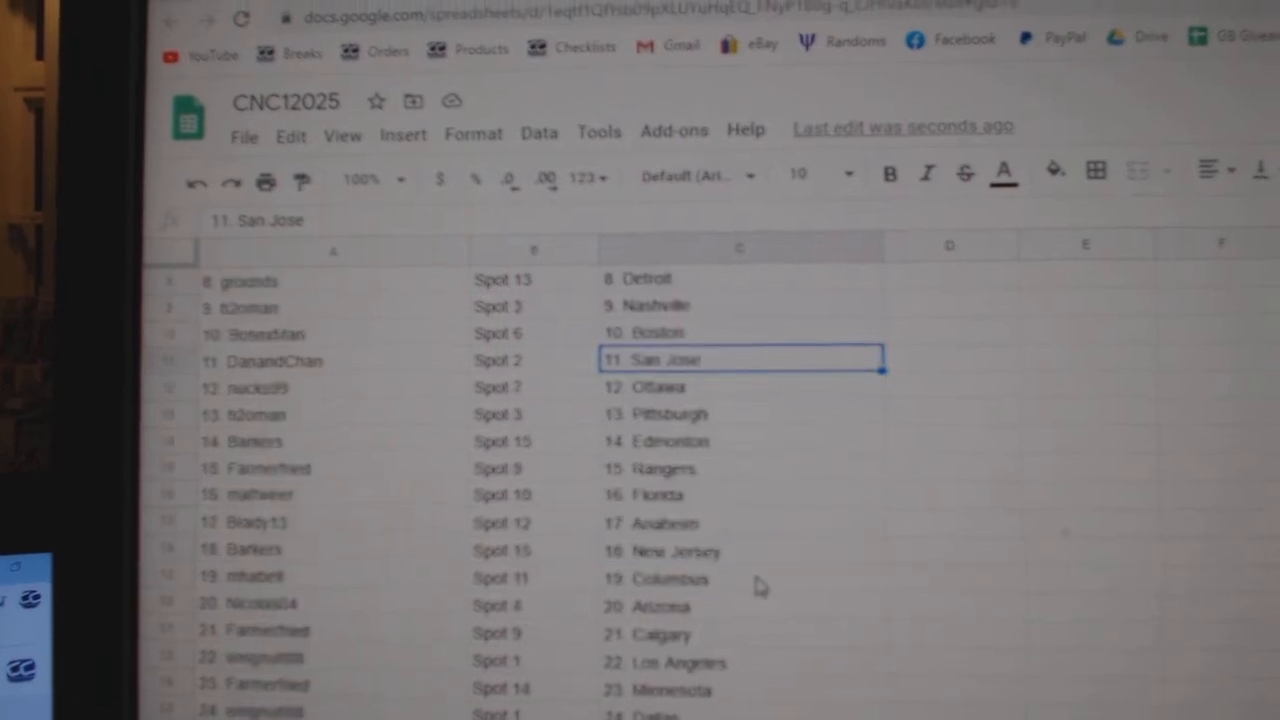
Step: Scroll the CNC12025 sheet to review the participant-team pairings down to 26. Carolina
{"action": "scroll", "scroll_direction": "down", "scroll_amount": 3}
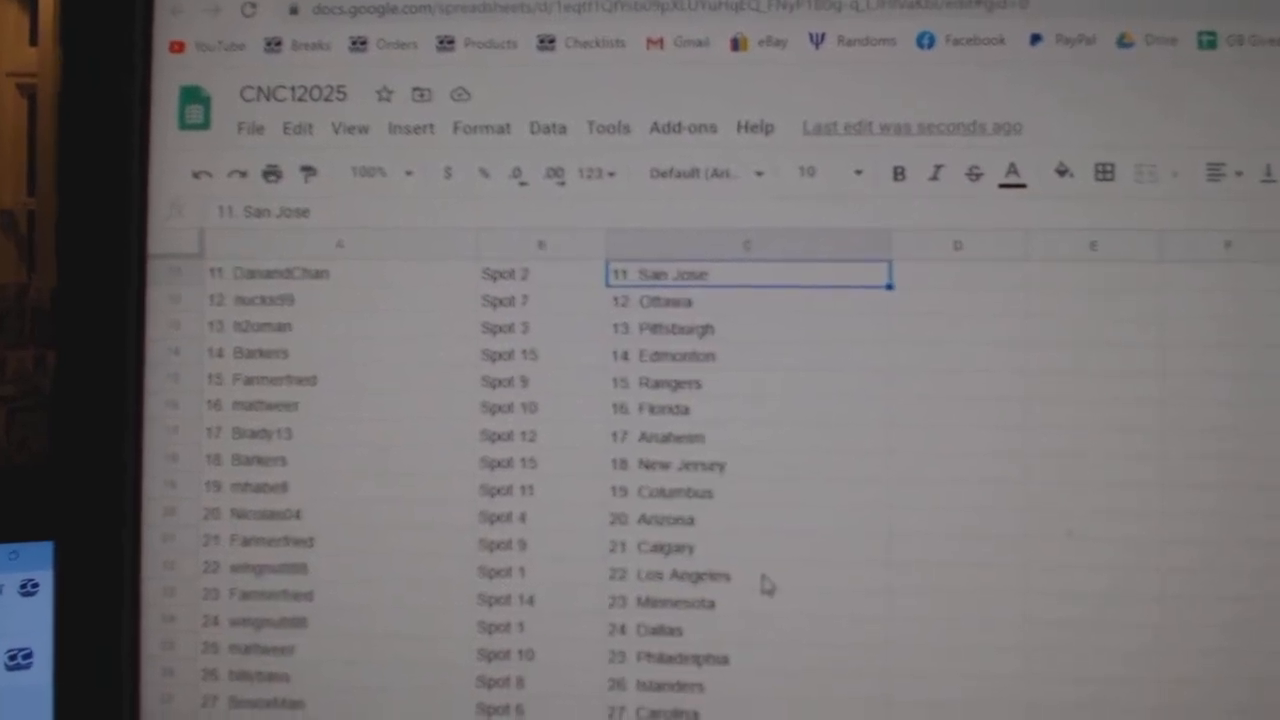